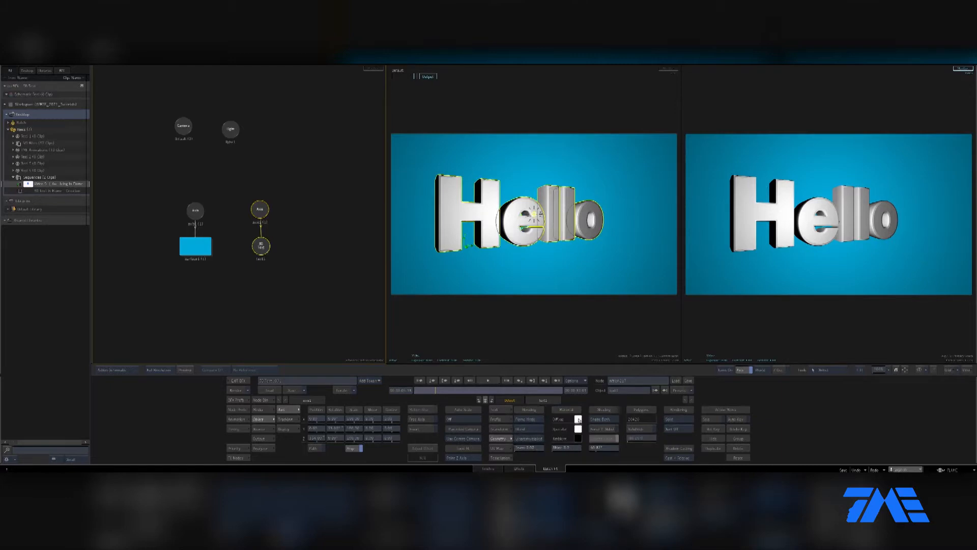
# Tint the text material yellow, then set its colour back to white
pyautogui.click(578, 419)
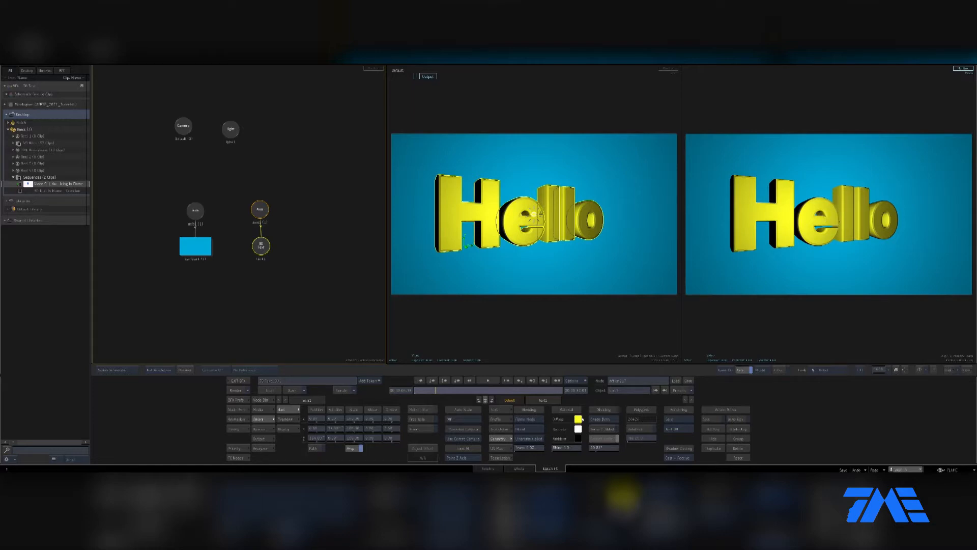
pyautogui.click(577, 419)
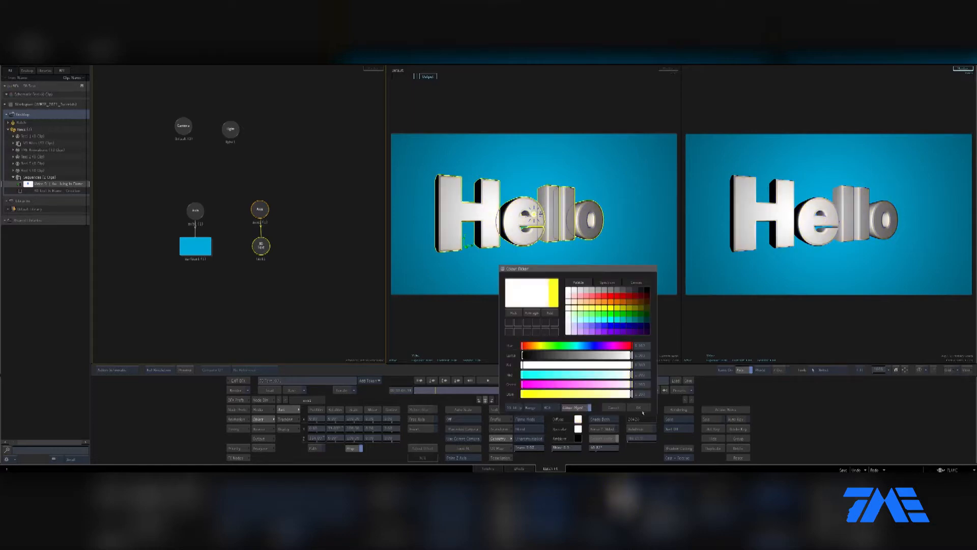
pyautogui.click(639, 408)
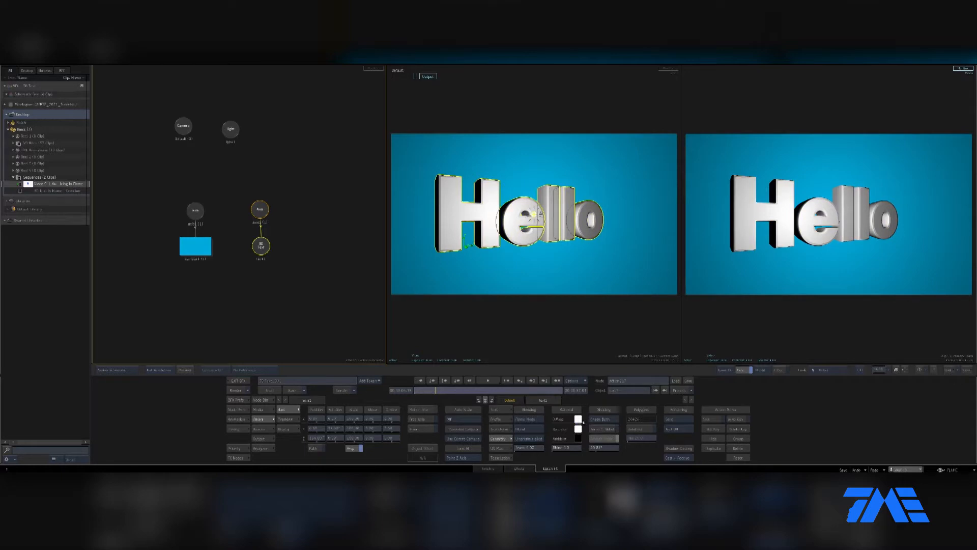
pyautogui.moveTo(283, 276)
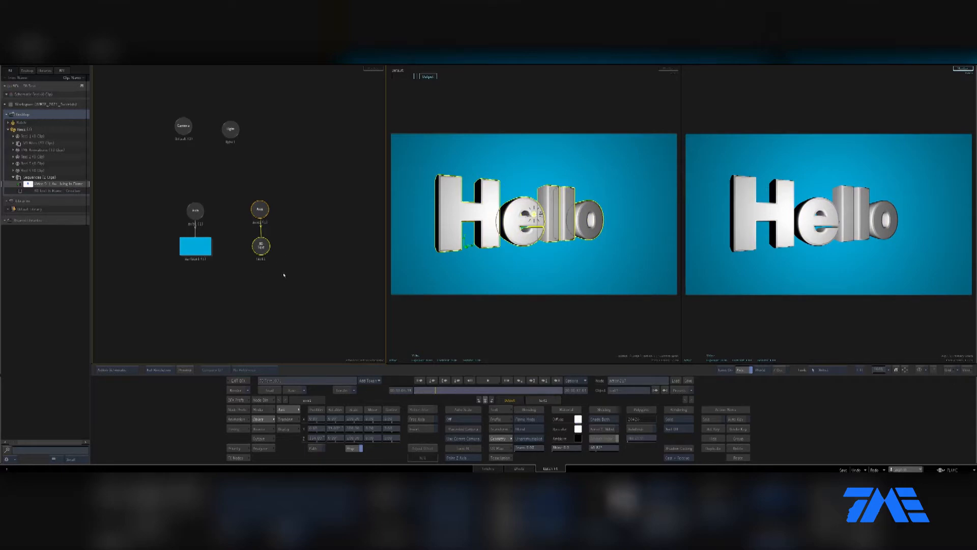
pyautogui.moveTo(301, 281)
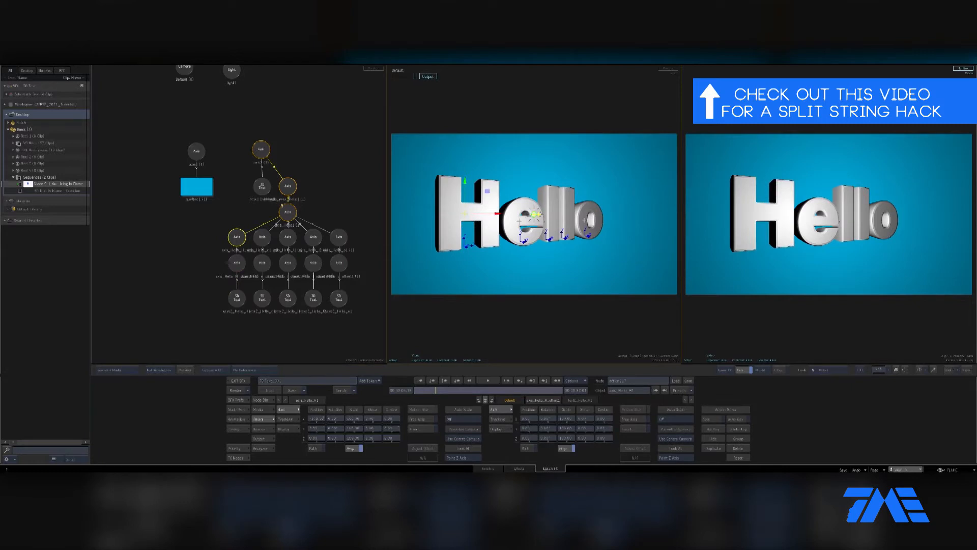
pyautogui.moveTo(261, 154)
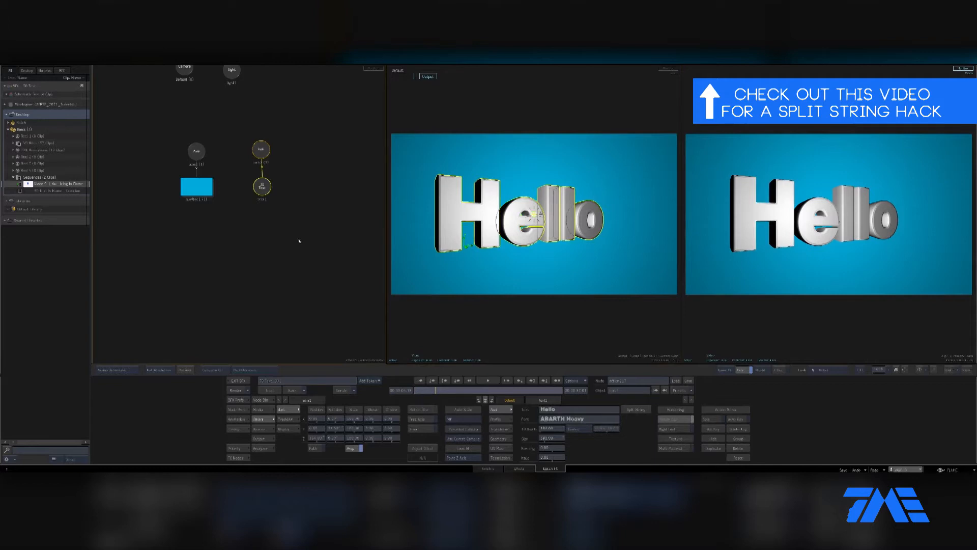
pyautogui.moveTo(307, 320)
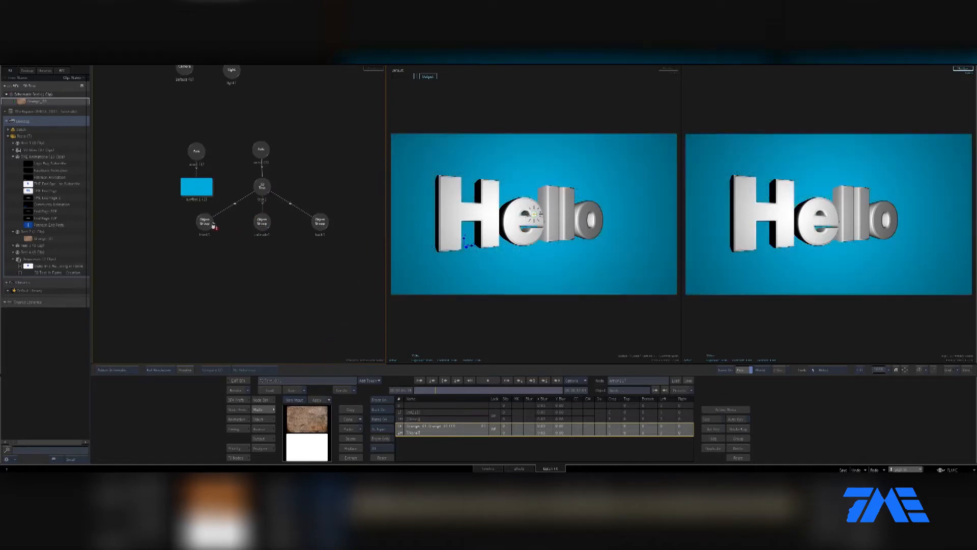
# Apply the stone diffuse map to the front face group and link it to the back faces
pyautogui.click(204, 222)
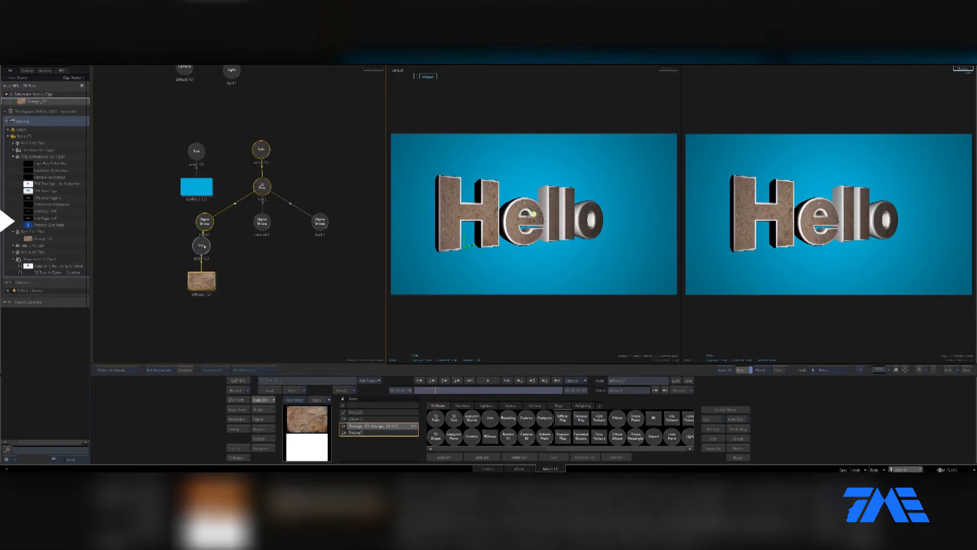
pyautogui.click(200, 246)
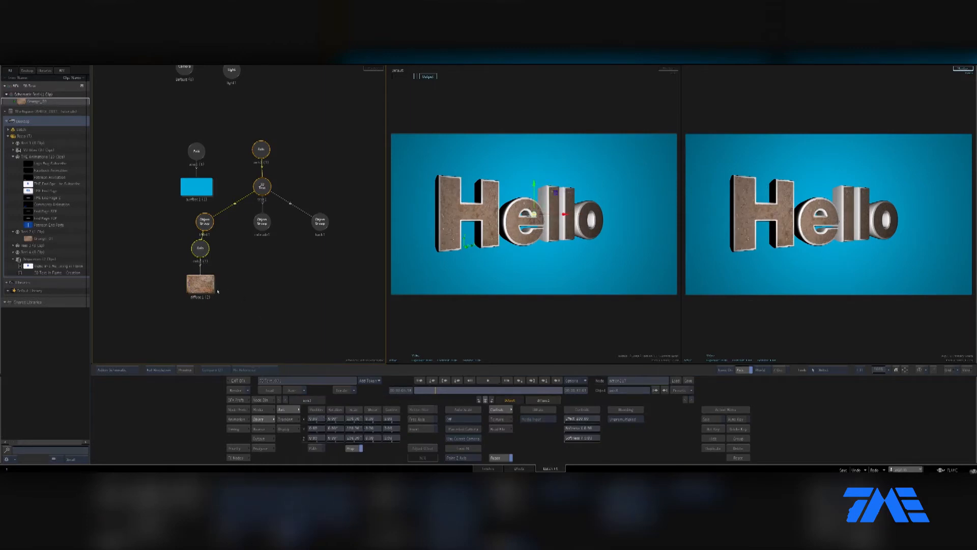
pyautogui.click(199, 281)
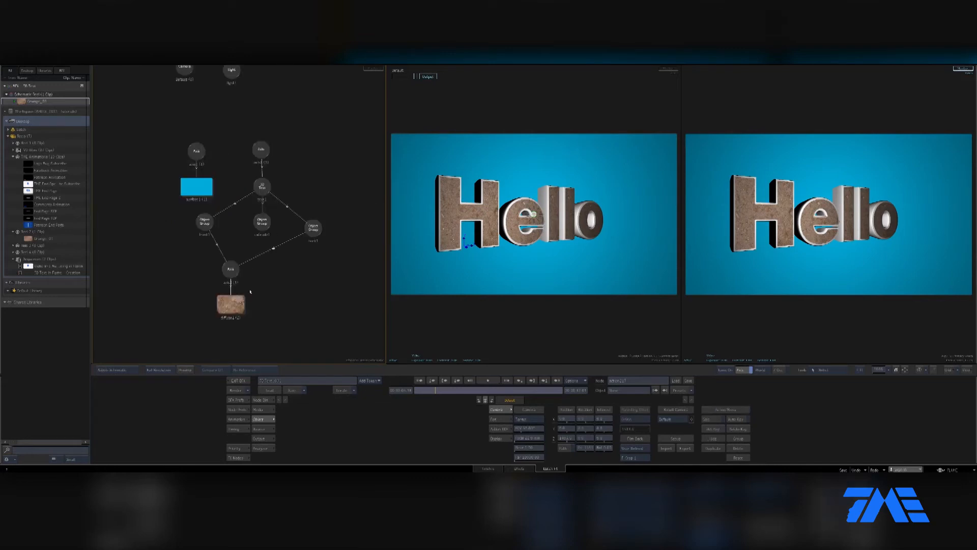
# Add a darker rock diffuse map for the letter sides with a Colour Correct node
pyautogui.click(260, 221)
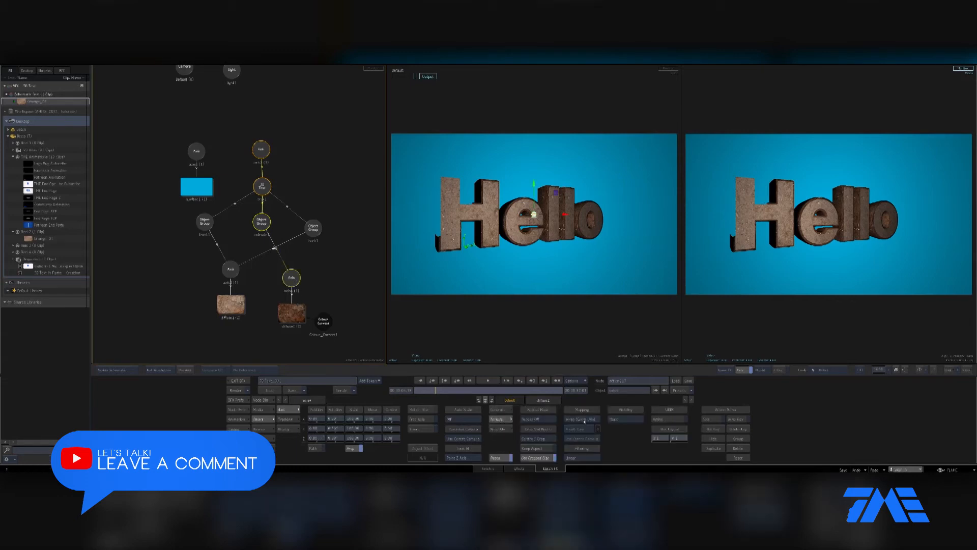
pyautogui.click(582, 418)
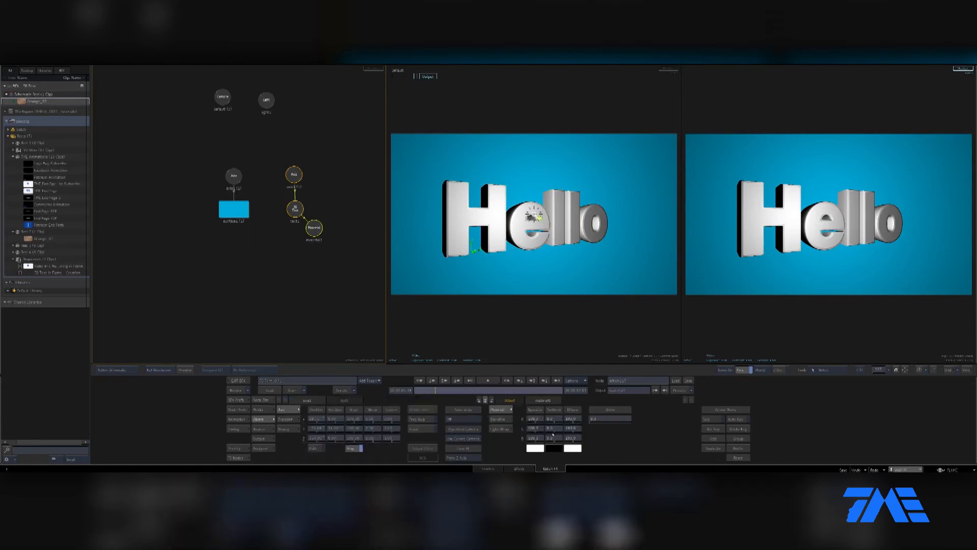
# Set the Hello text material colour to a light sky blue
pyautogui.click(534, 447)
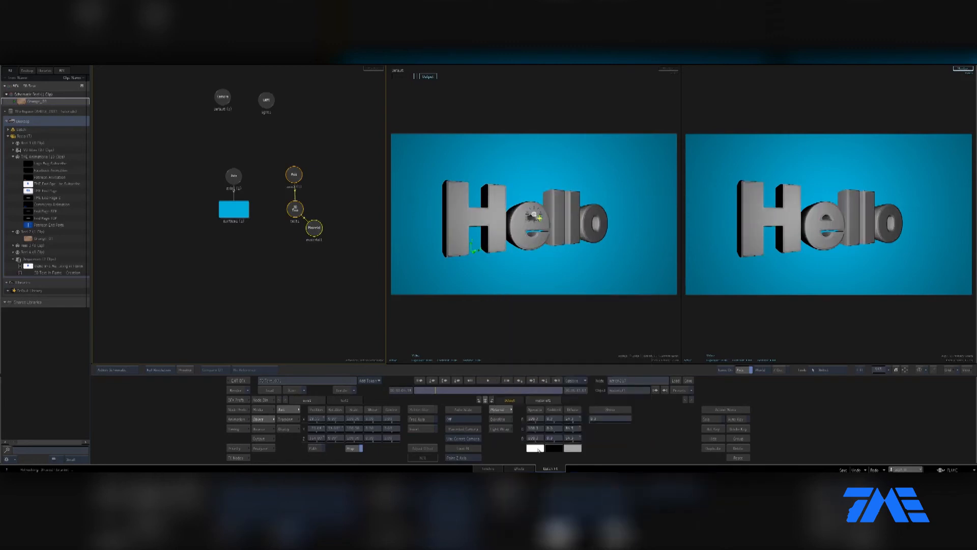
pyautogui.click(530, 448)
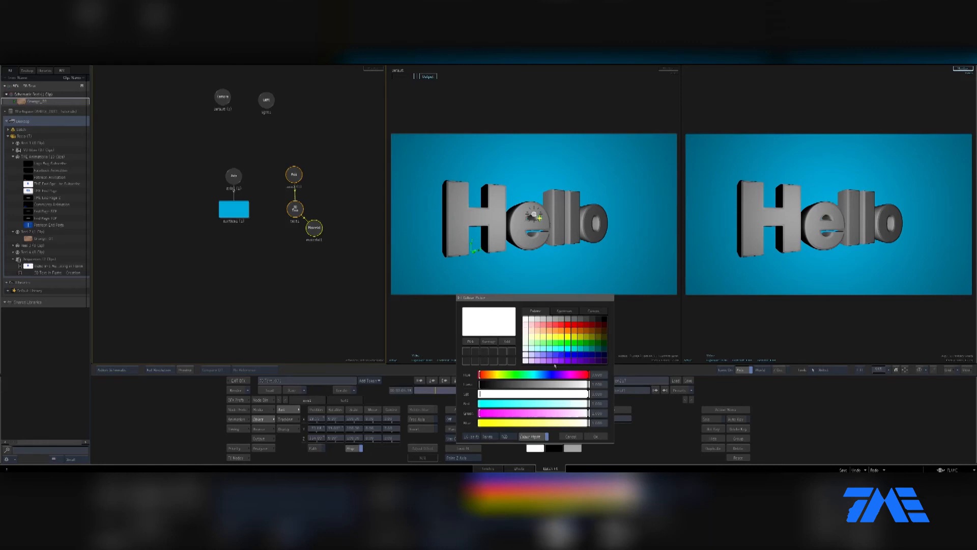
pyautogui.click(539, 375)
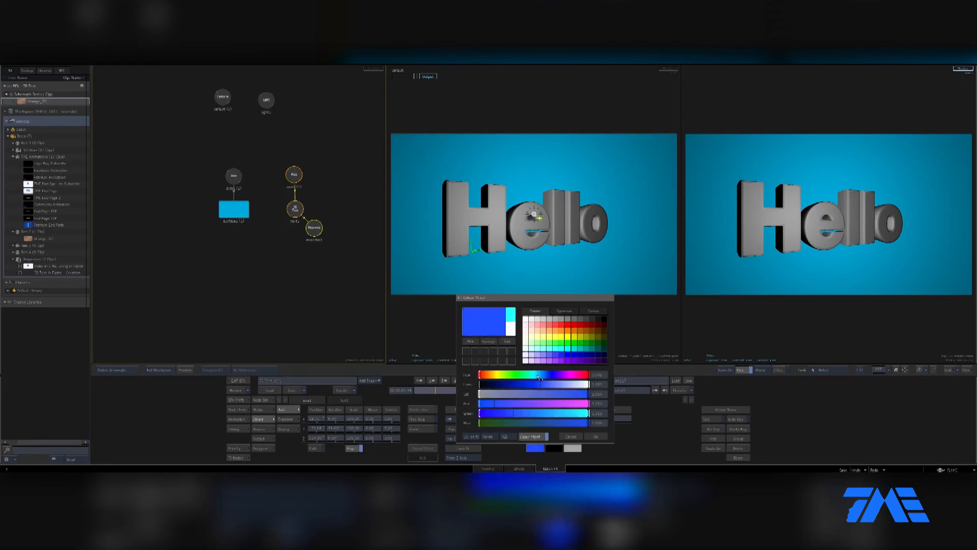
pyautogui.click(538, 377)
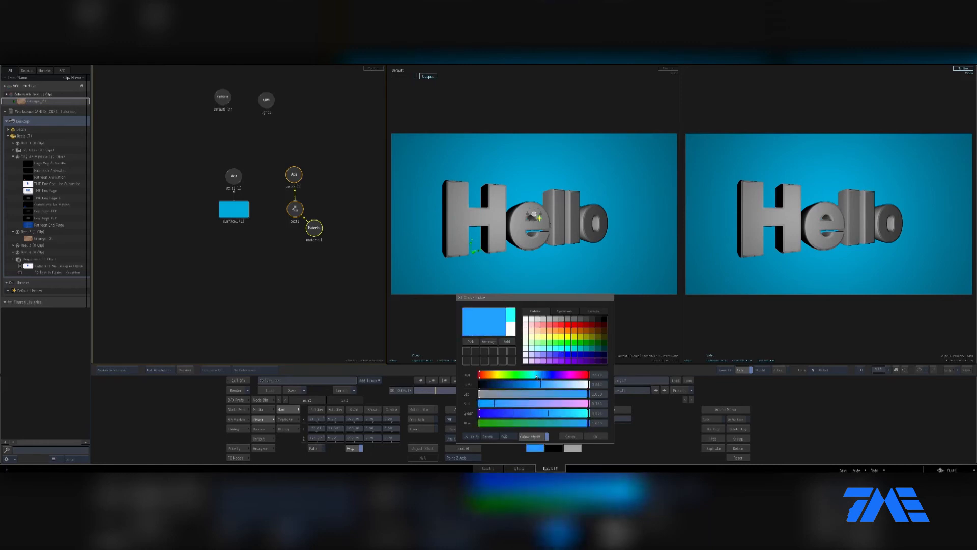
pyautogui.click(597, 436)
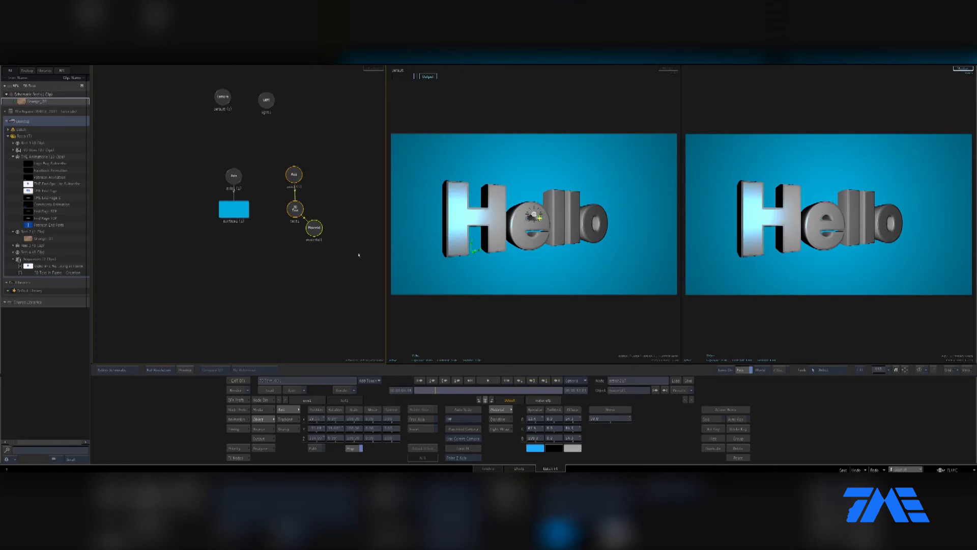
pyautogui.click(266, 100)
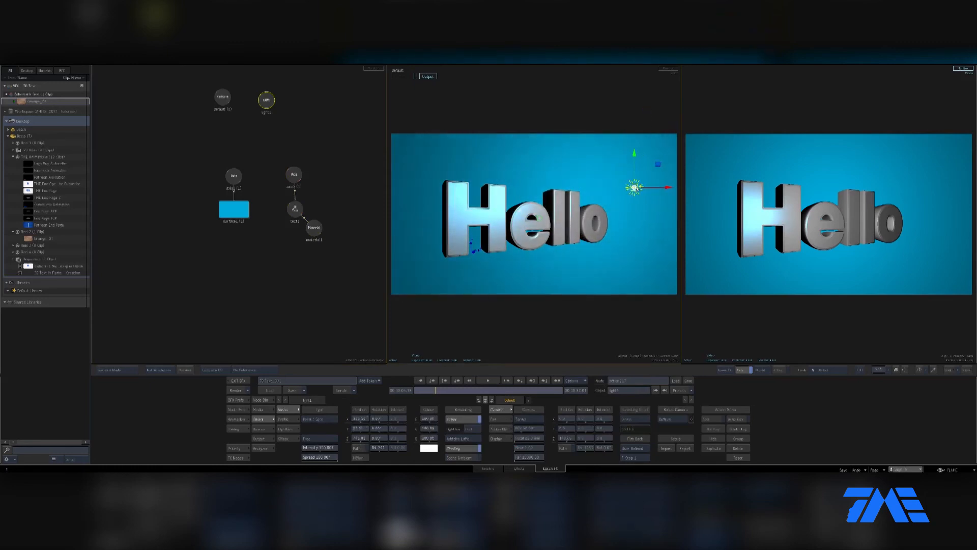
# Move the Light node with the manipulator to sit above-right of the Hello letters
pyautogui.click(314, 227)
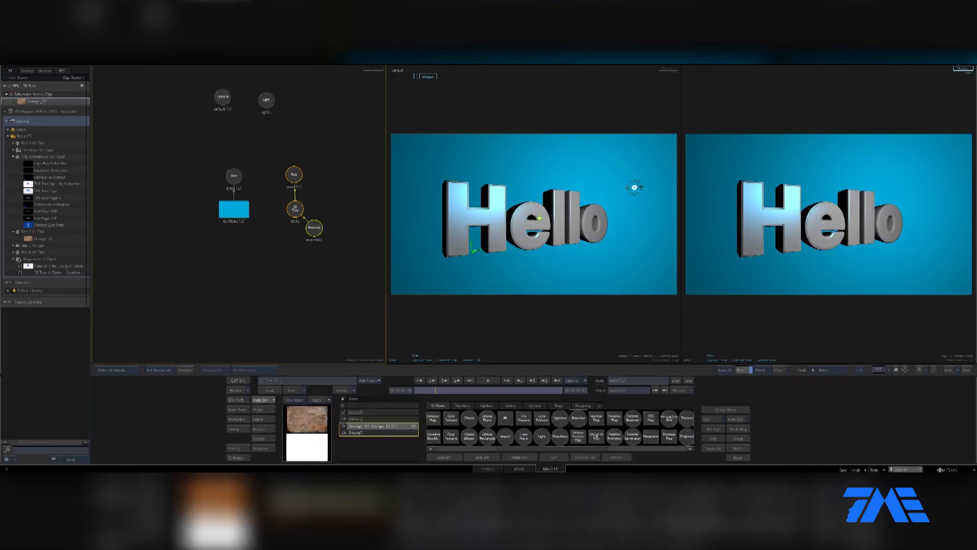
pyautogui.moveTo(327, 249)
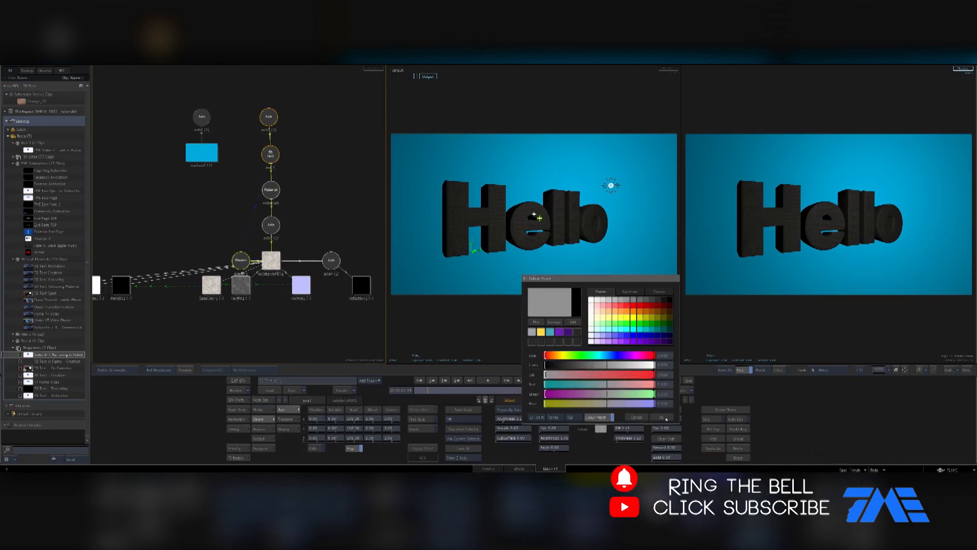
# Confirm a grey base colour for the multi-map PBR material
pyautogui.click(663, 417)
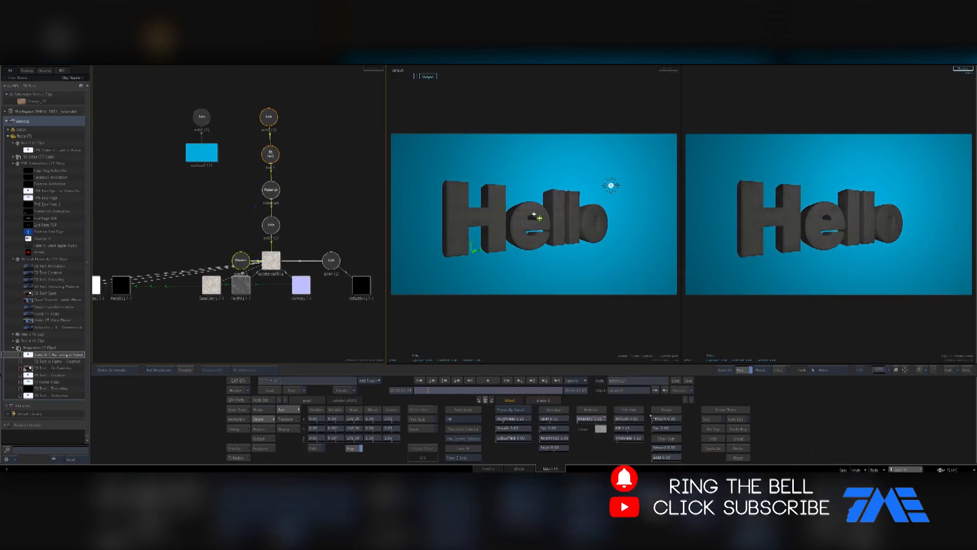